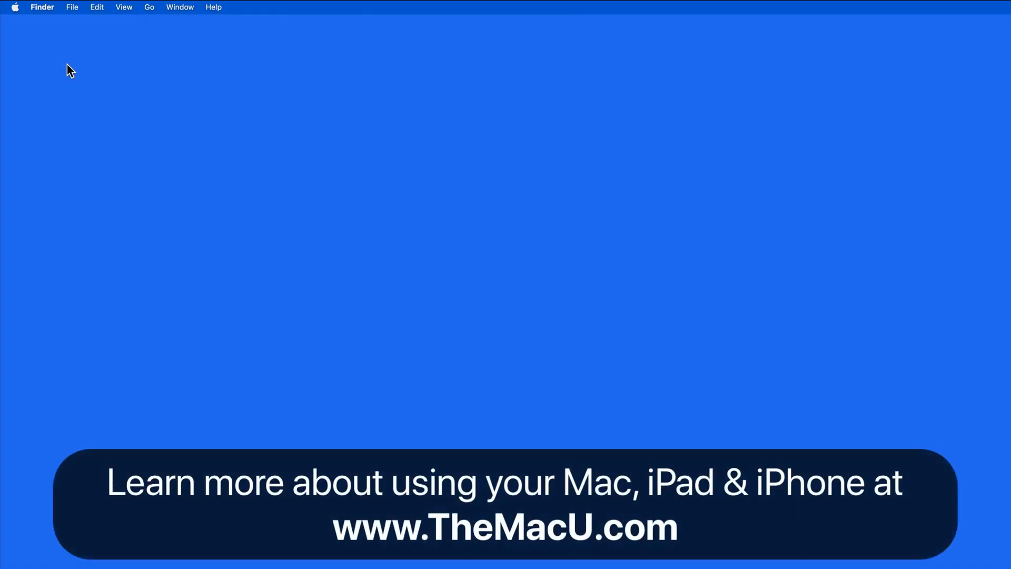
- Open the Apple menu to reveal System Settings, App Store and shutdown options
click(14, 7)
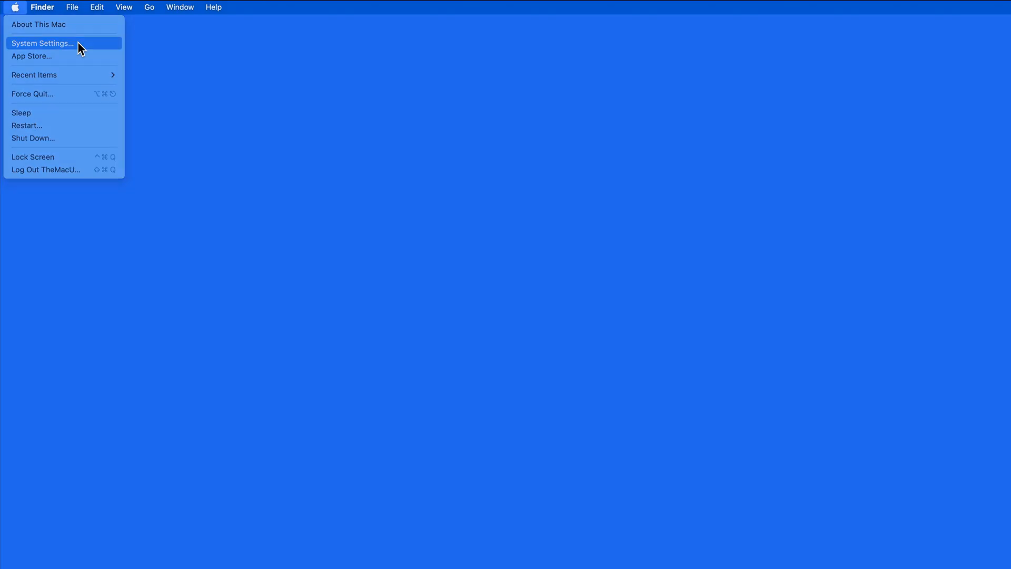
- Open System Settings and go to General, then the Control Center page
click(43, 44)
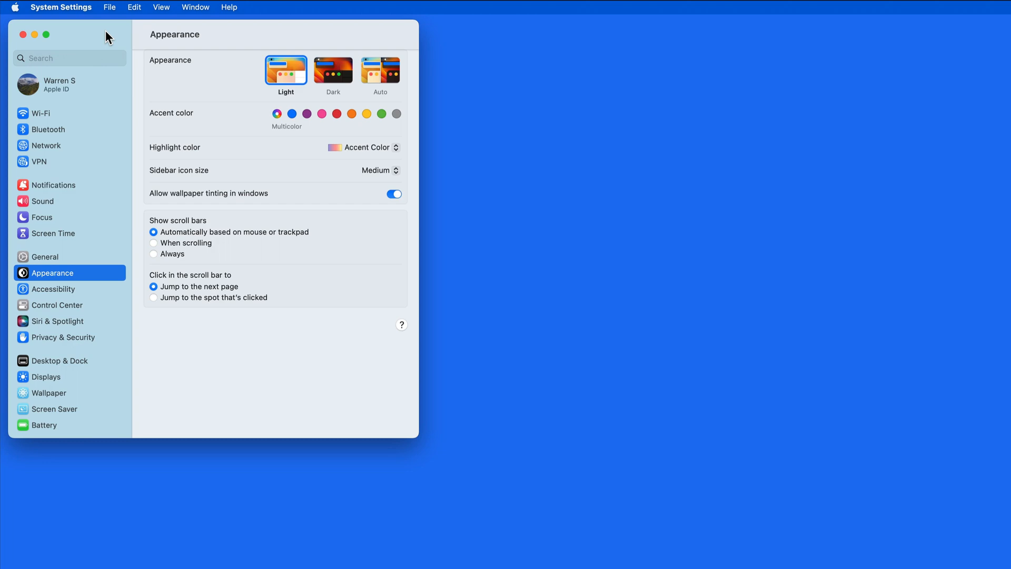
mouse_move(90, 256)
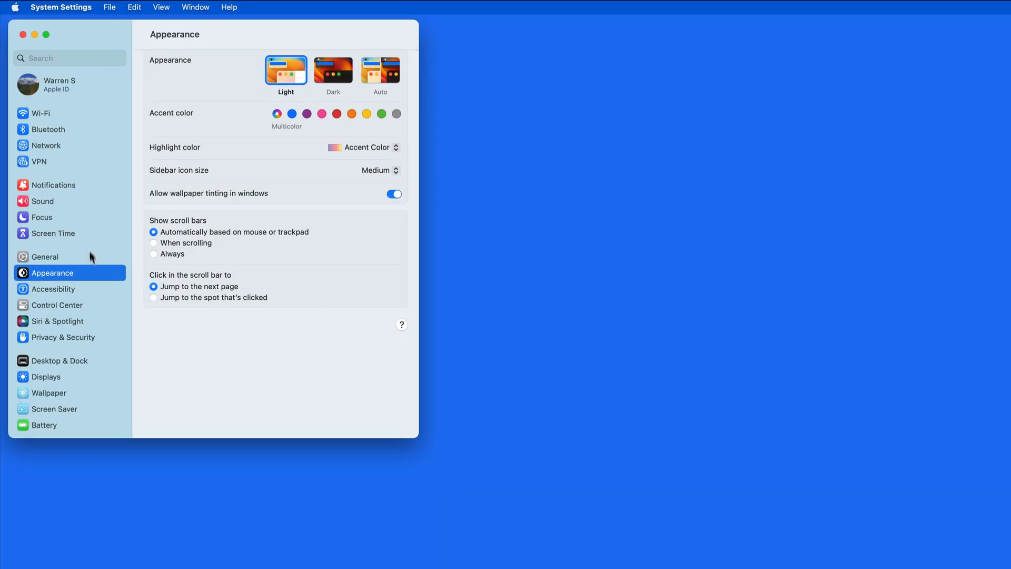
mouse_move(94, 263)
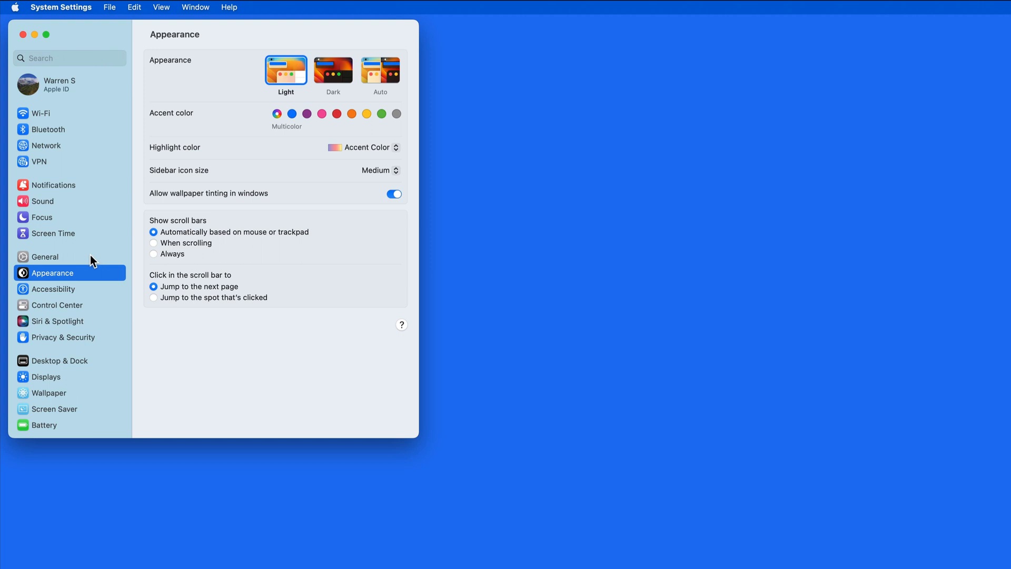
click(46, 256)
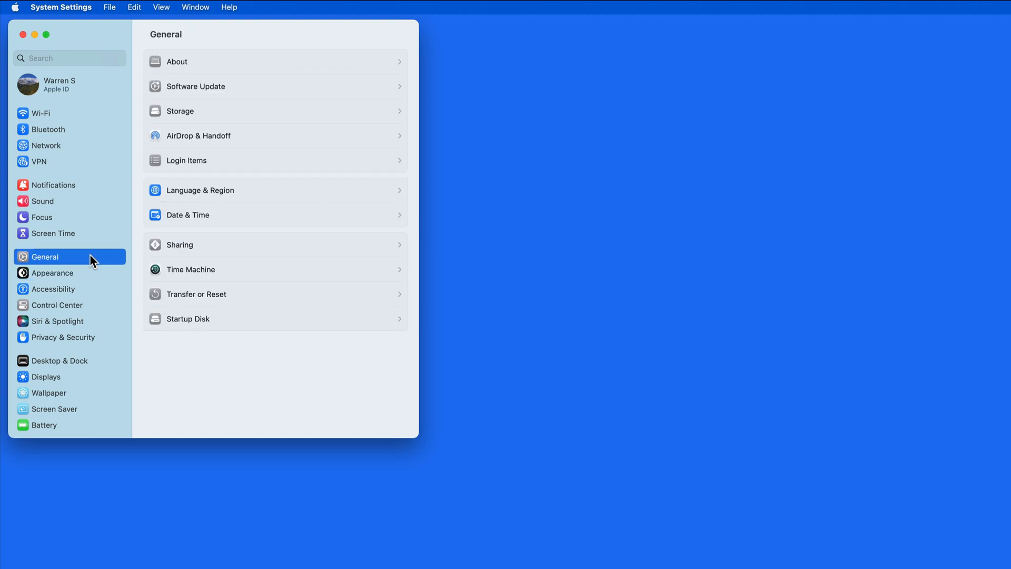
mouse_move(85, 313)
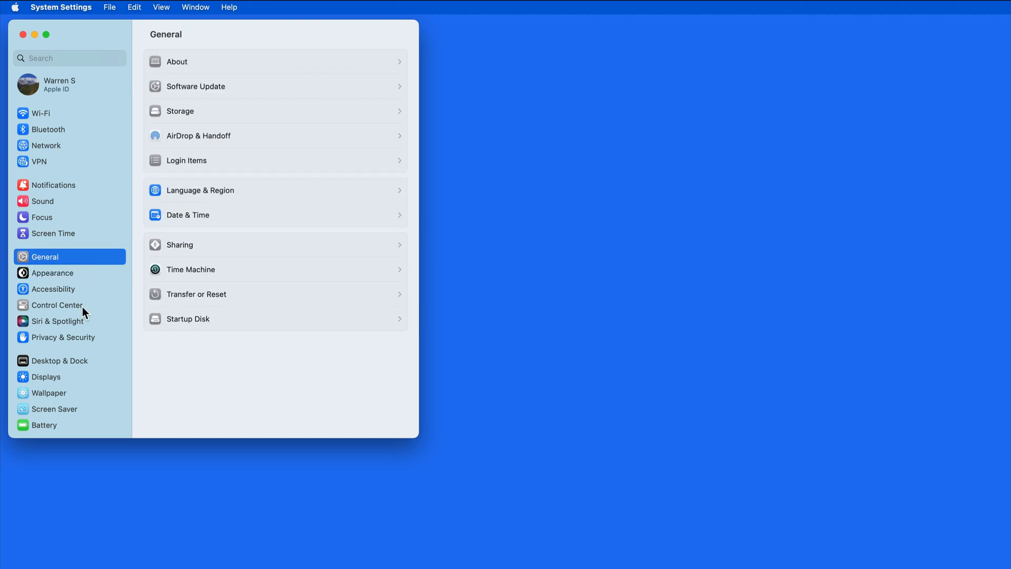
click(57, 305)
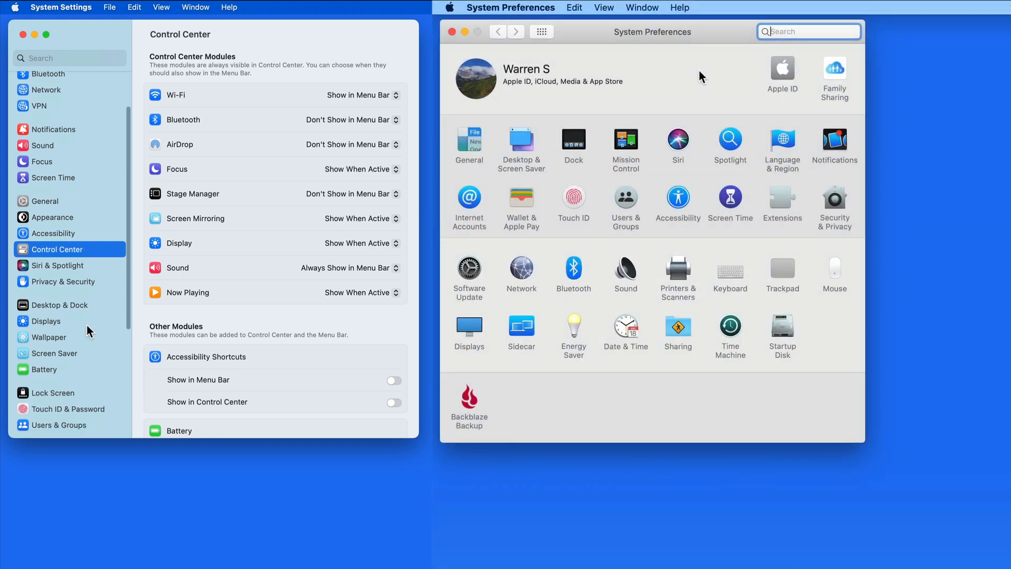
- Scroll past Keyboard settings, then return to the Wi-Fi pane showing the connected network
scroll(down, 3)
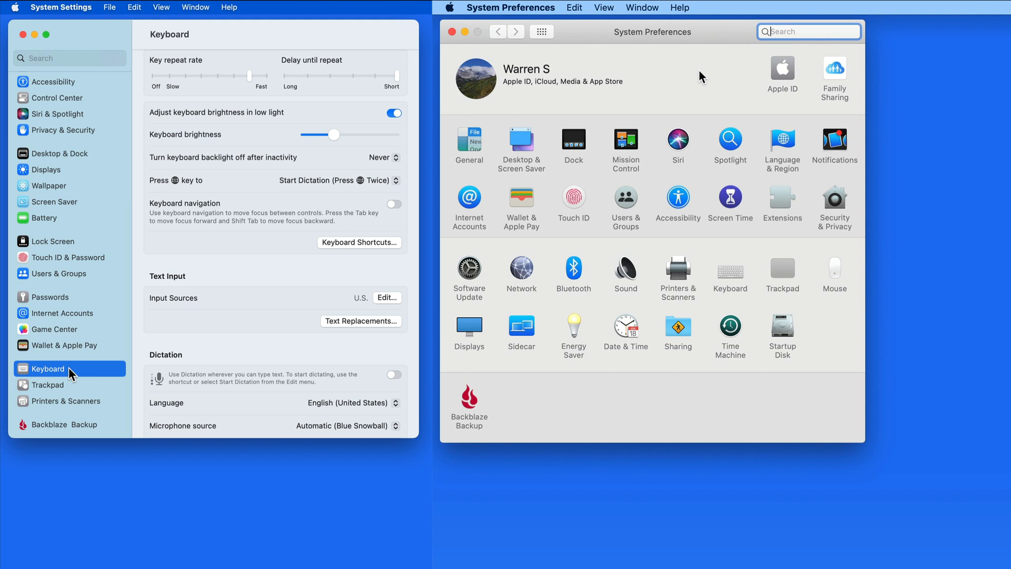
scroll(up, 3)
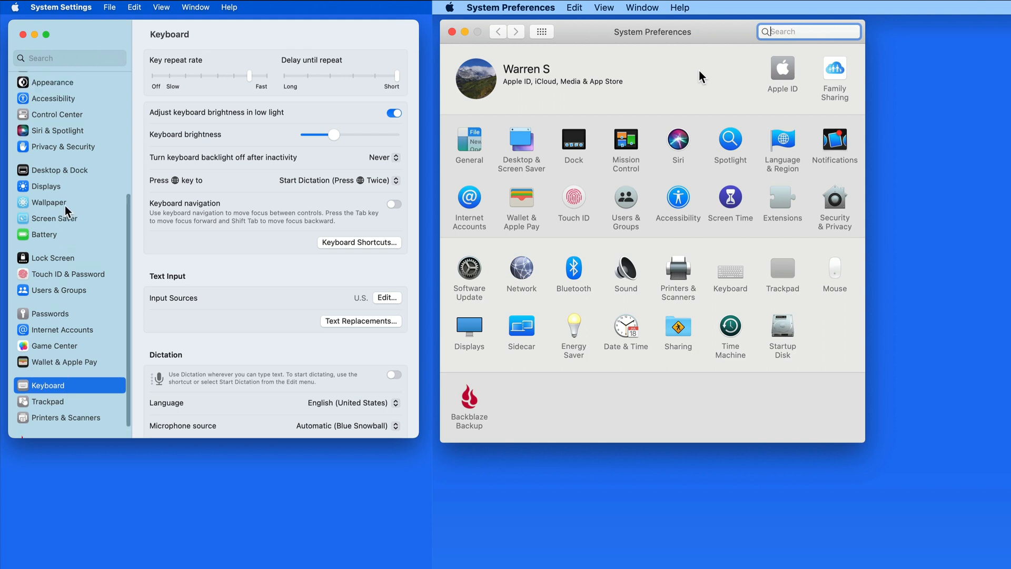
scroll(up, 3)
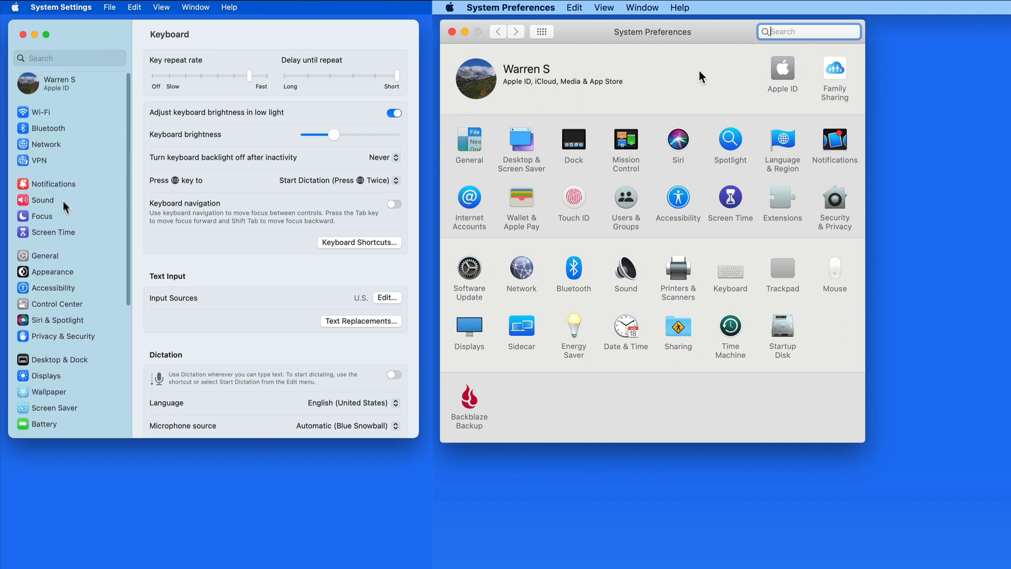
click(40, 112)
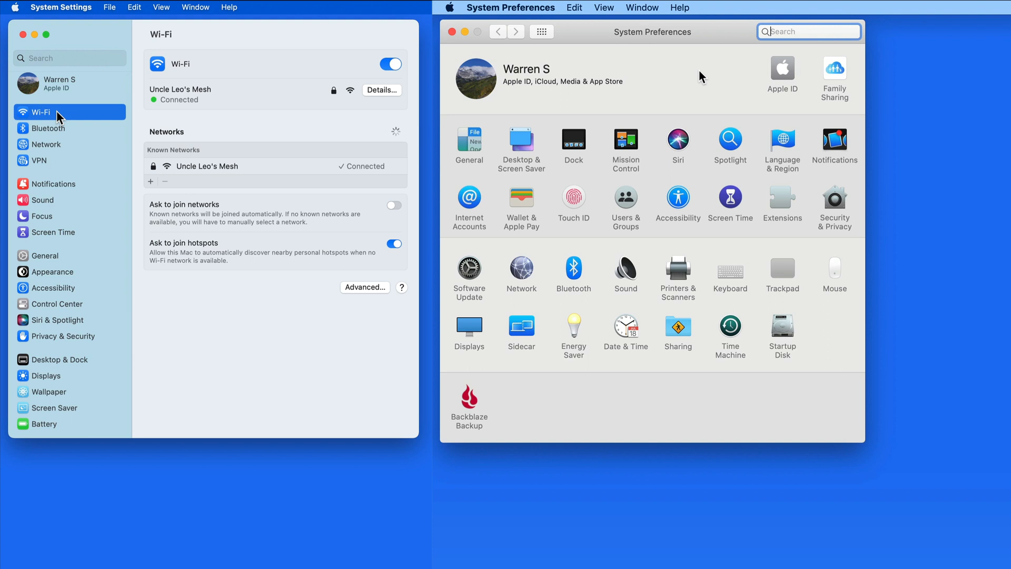
click(389, 63)
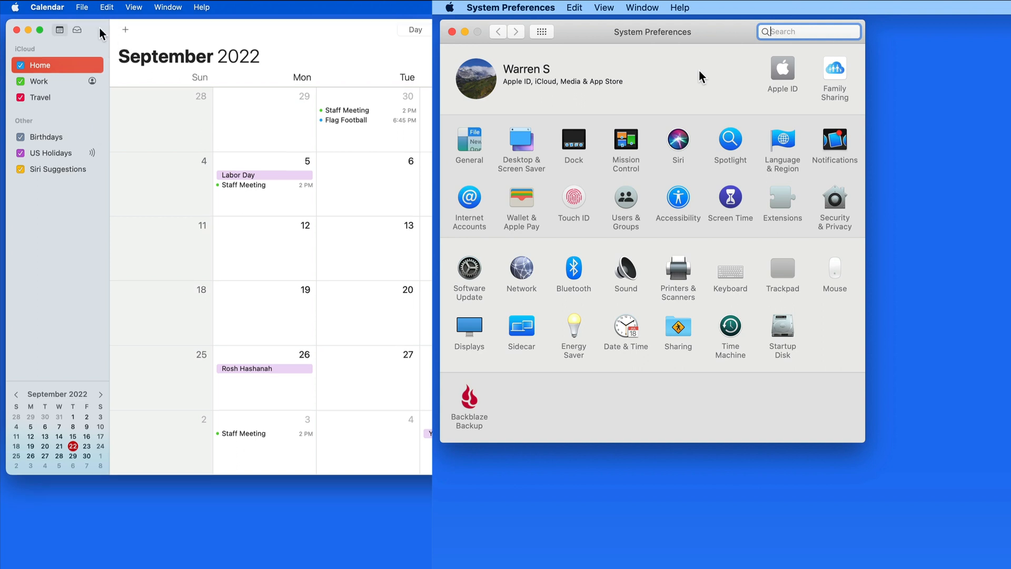
- Open the Calendar app menu showing Settings, Accounts and Quit
click(47, 7)
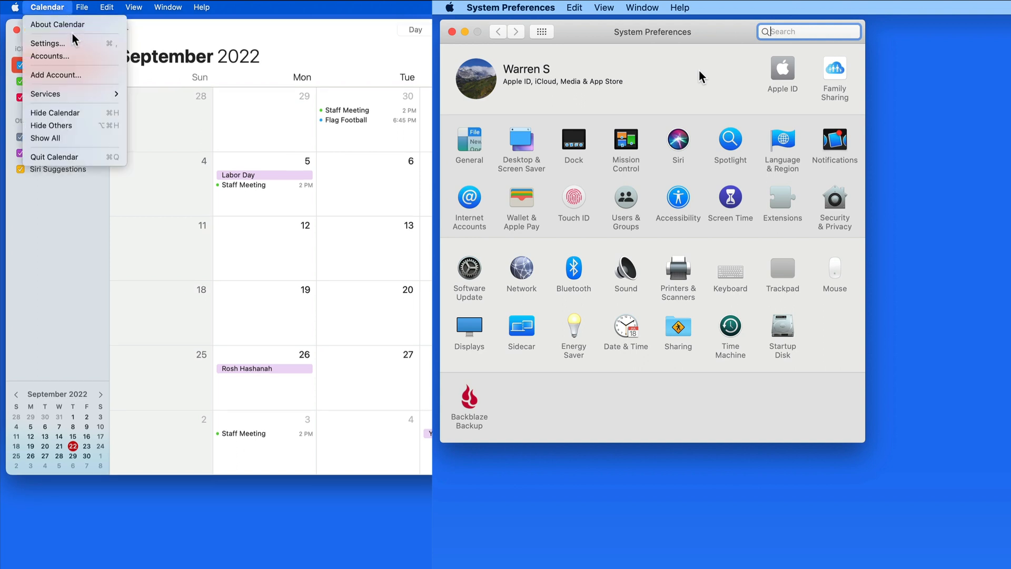
mouse_move(49, 43)
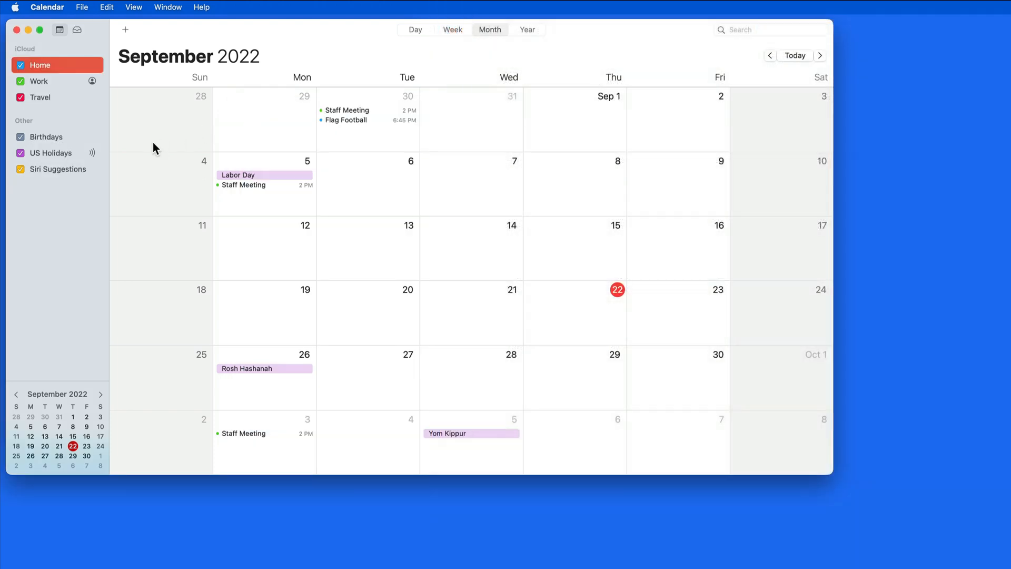
- Open and close Calendar's General settings, then reopen the Calendar menu
key(cmd)
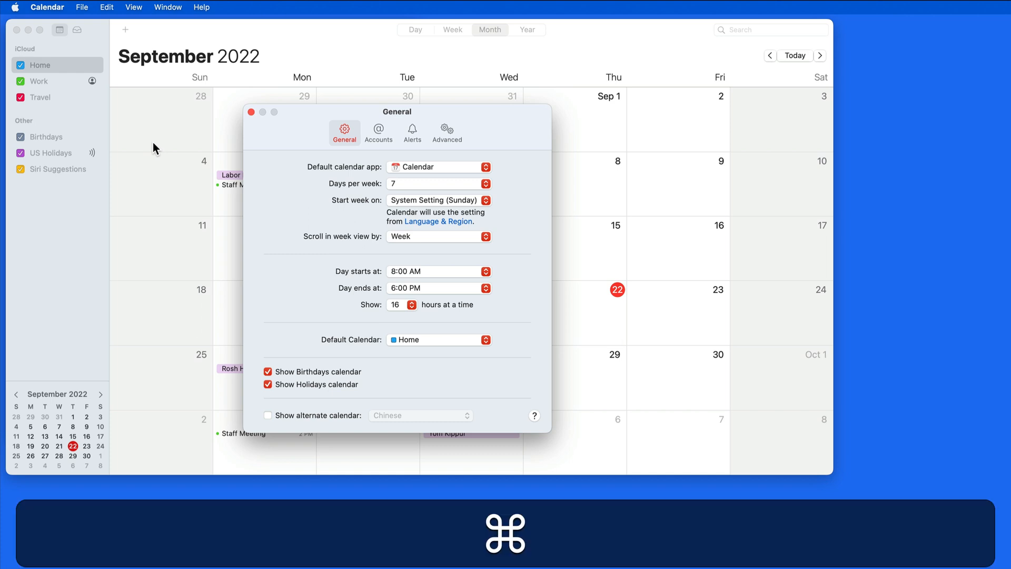
mouse_move(250, 112)
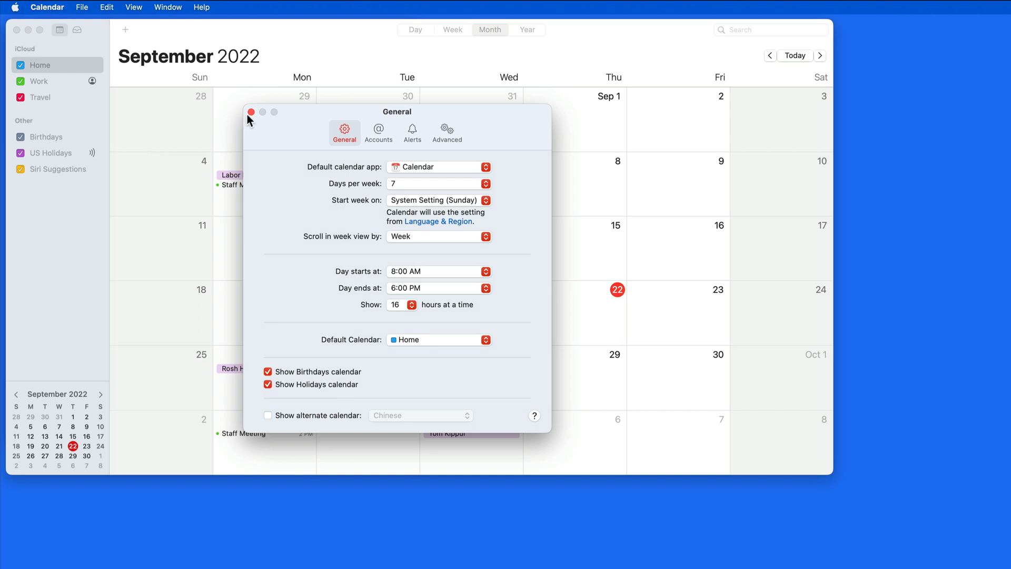
click(47, 7)
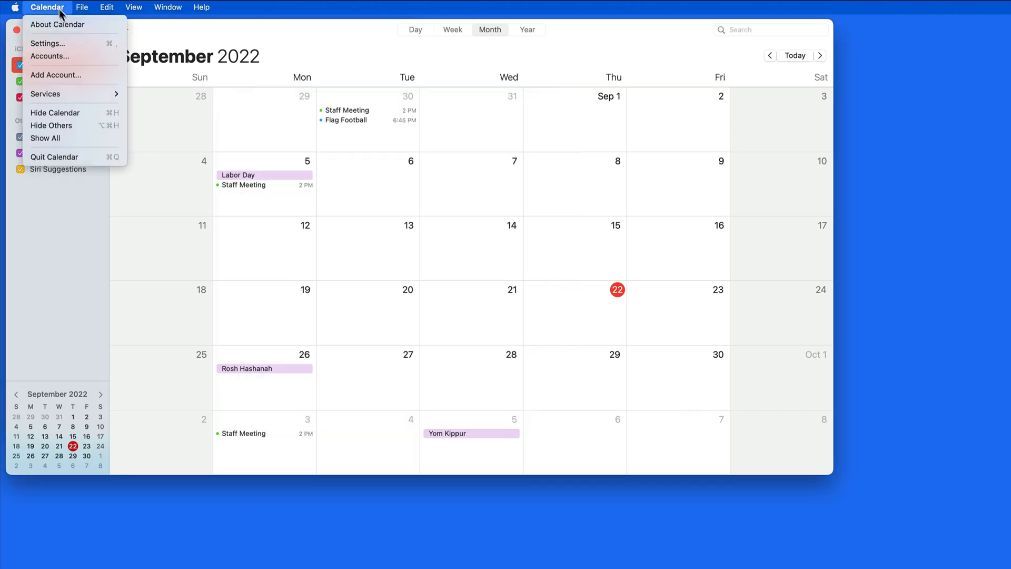
mouse_move(68, 43)
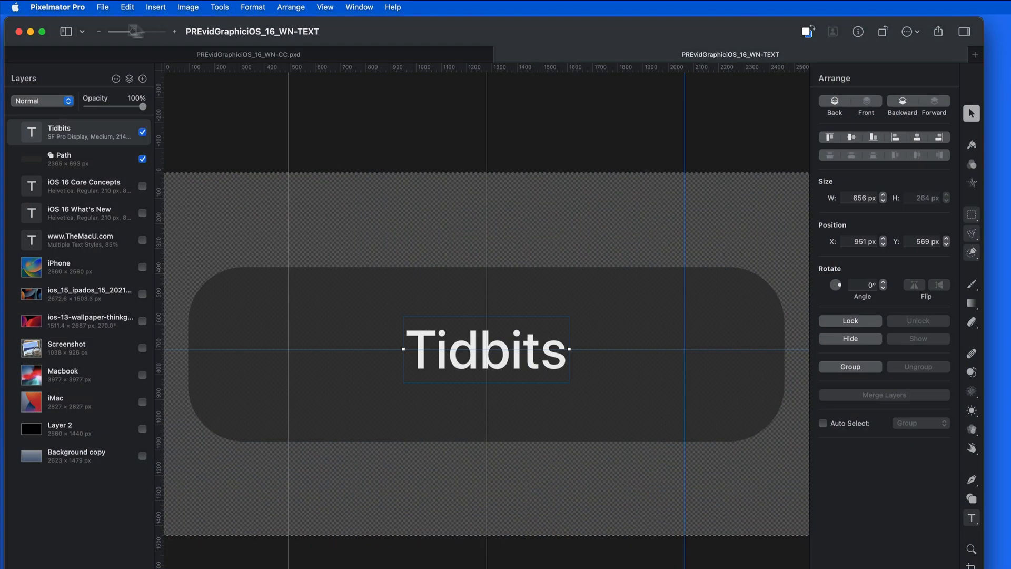
- Open the Pixelmator Pro menu over the 'Tidbits' banner document
click(57, 6)
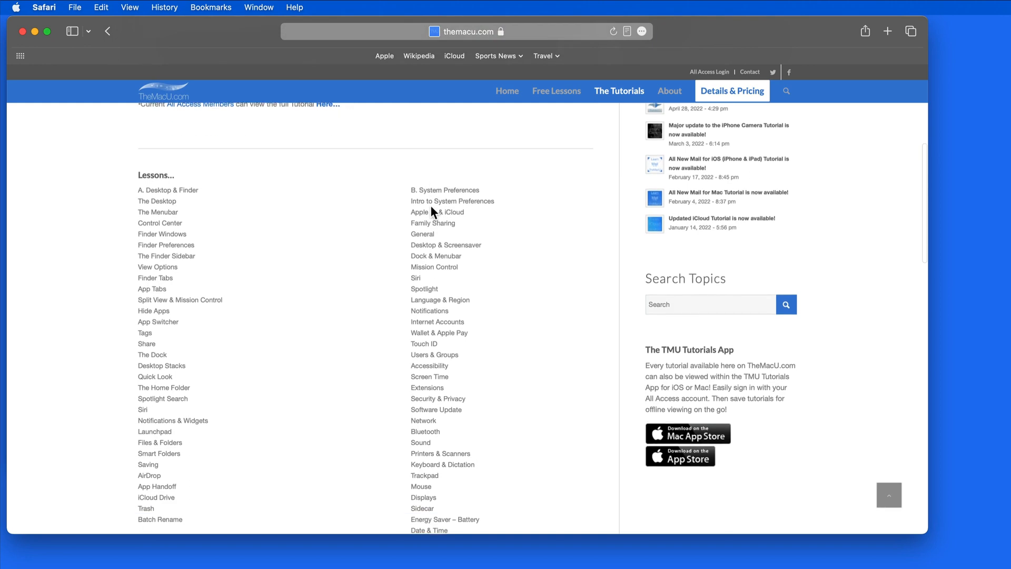
- Scroll TheMacU.com lessons down through the System Preferences topics to Startup Disk and Other
scroll(down, 3)
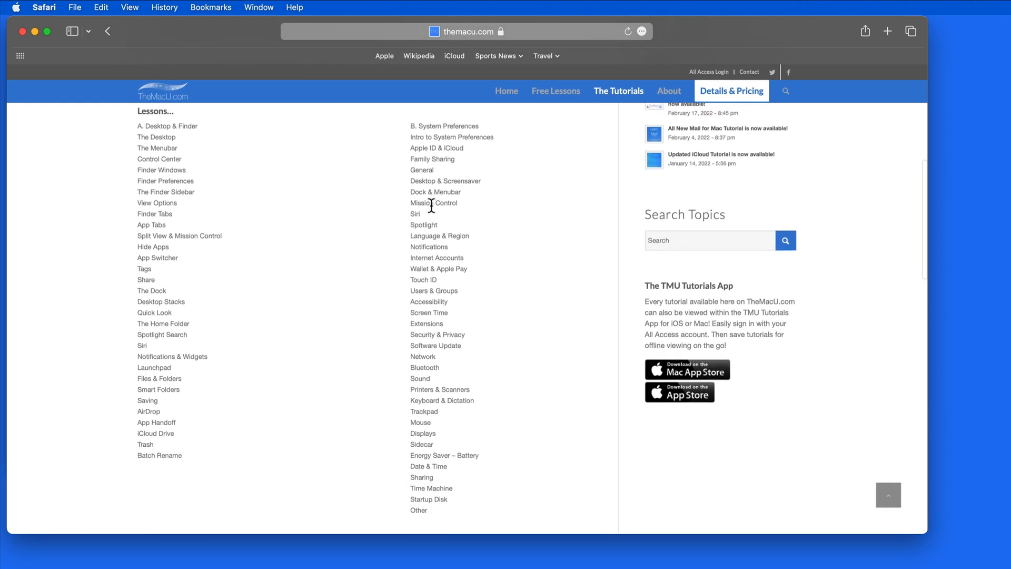
mouse_move(512, 134)
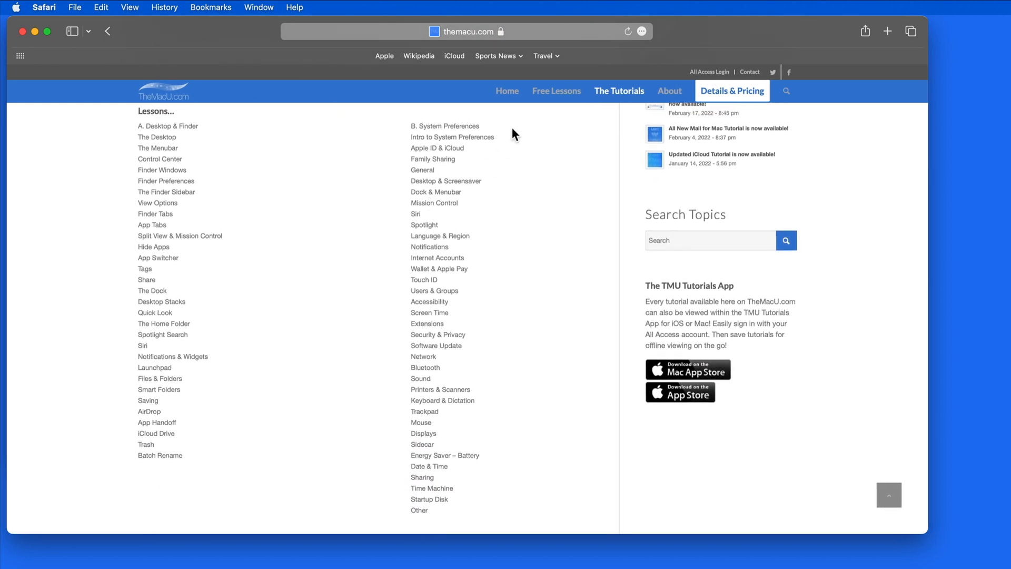
scroll(down, 3)
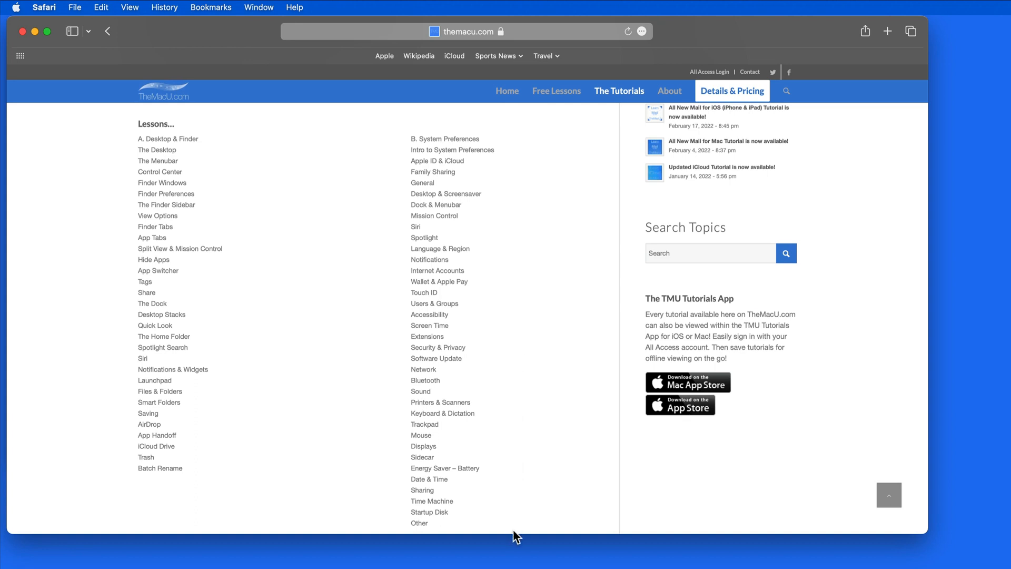
mouse_move(512, 200)
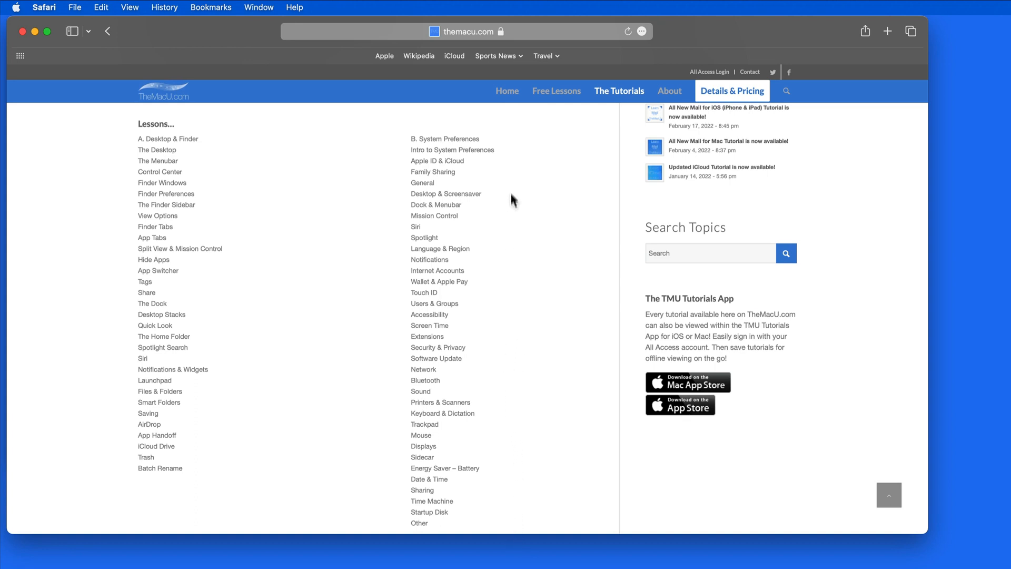